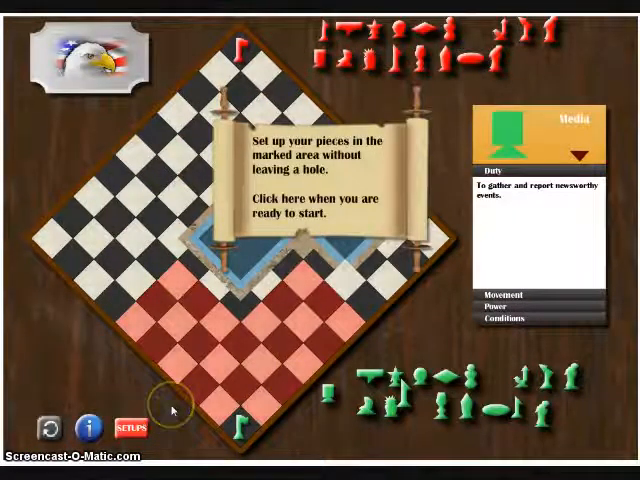
Place the green pieces from a ready-made saved setup and submit it to the computer
left_click(136, 428)
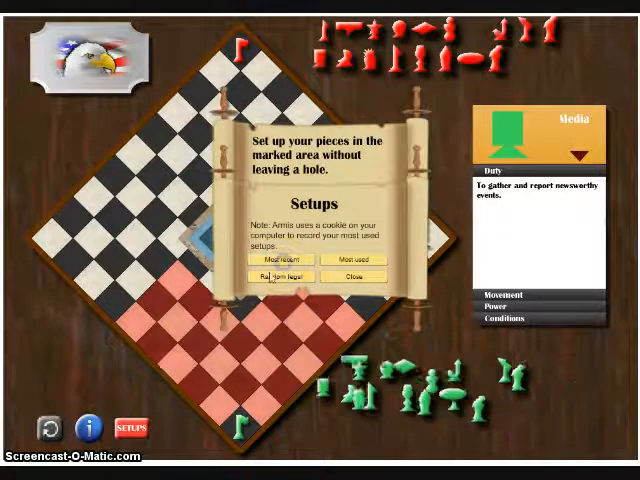
left_click(280, 276)
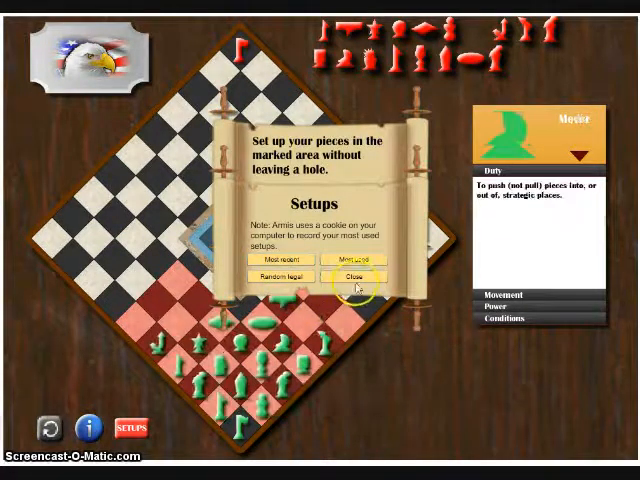
left_click(352, 278)
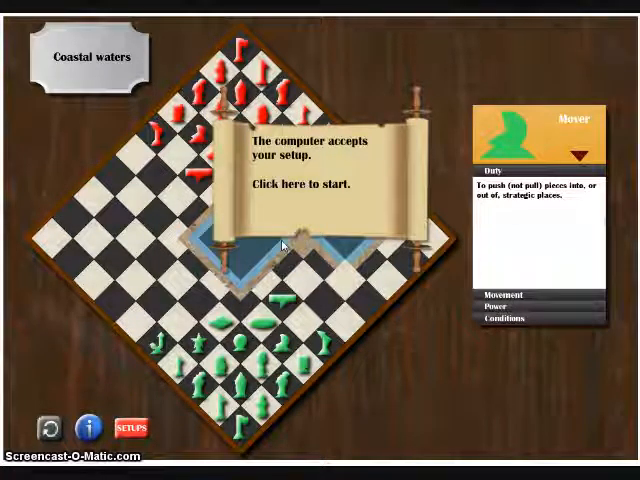
Begin the match and advance a green Marine from the home area toward the central waters
left_click(300, 184)
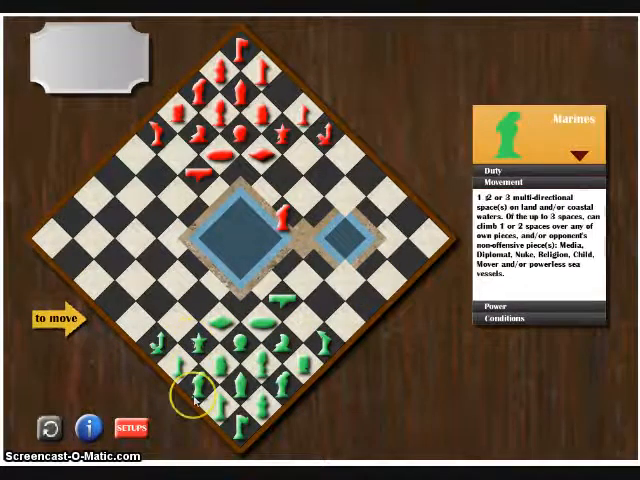
left_click(208, 388)
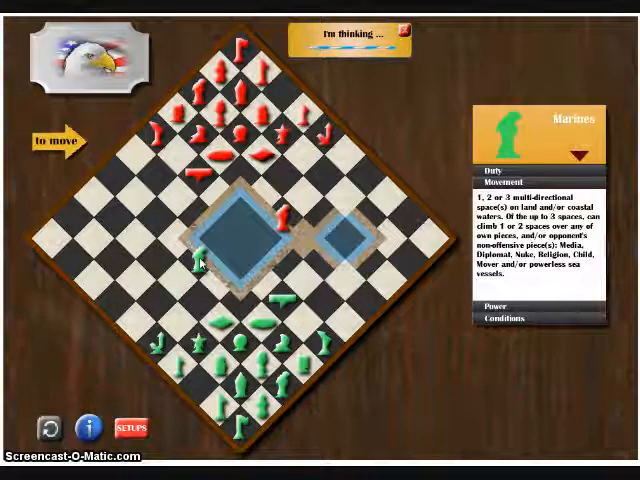
left_click(198, 268)
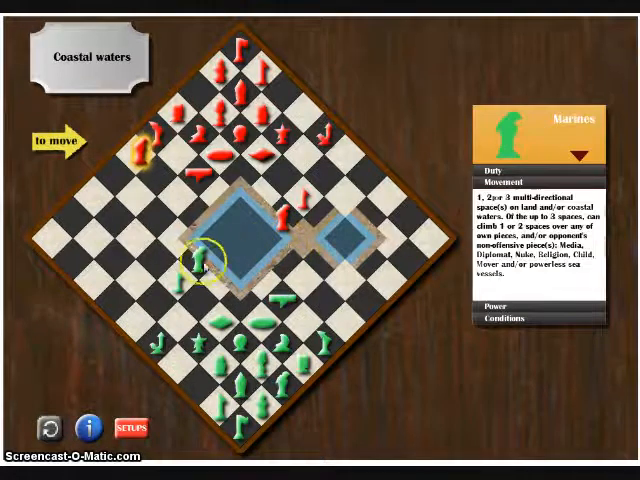
Answer the computer's play by moving another green piece forward toward the central waters
left_click(200, 264)
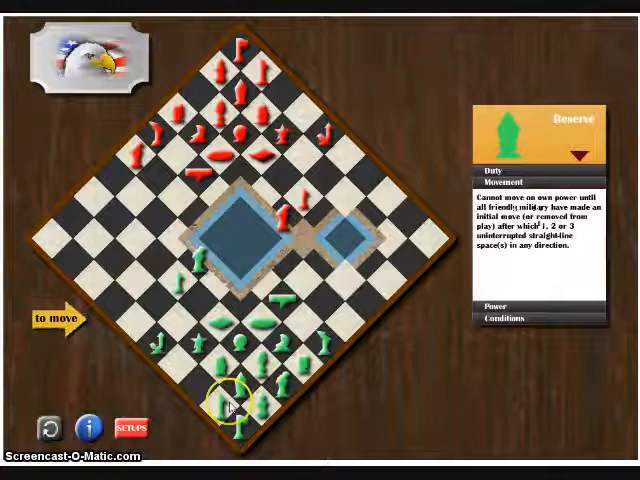
left_click(228, 398)
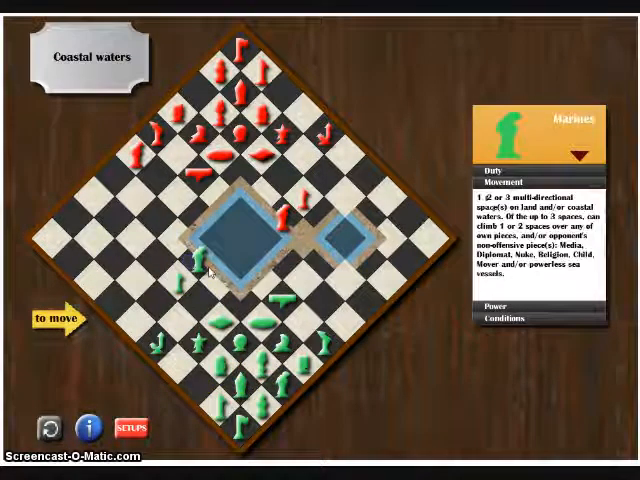
left_click(190, 268)
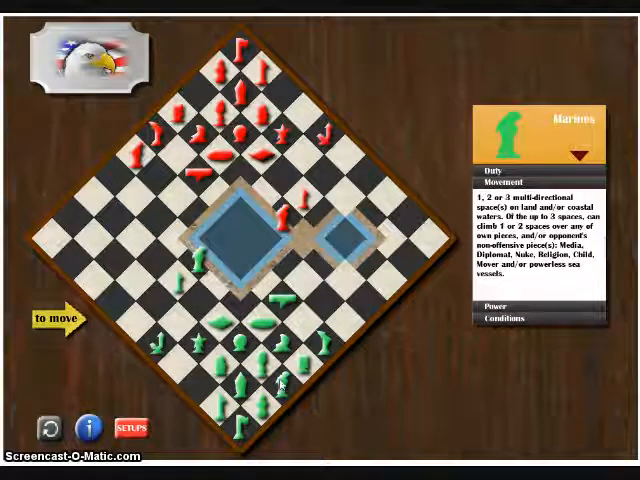
Send the green Jet to the right beside the smaller water, then move another green piece
left_click(284, 388)
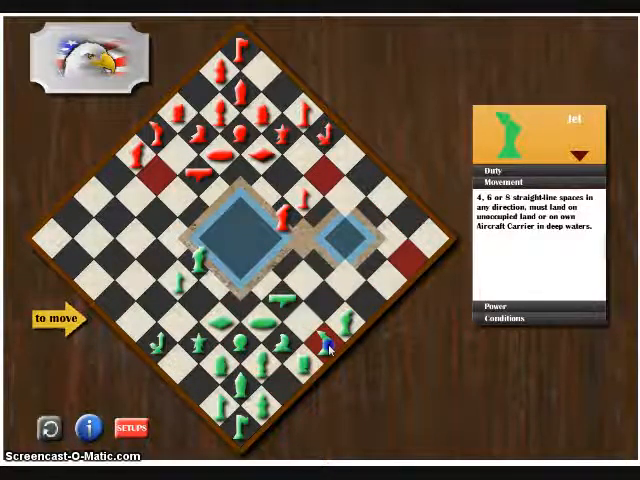
left_click(330, 344)
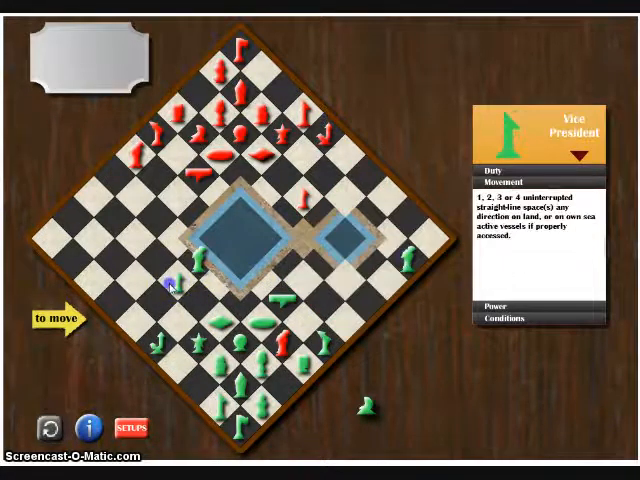
left_click(176, 284)
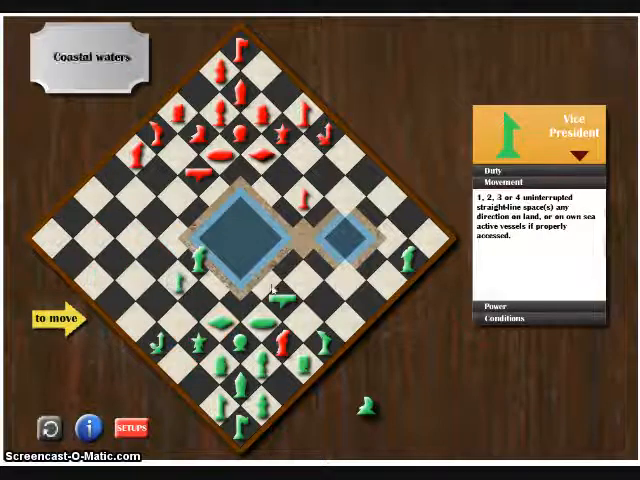
Attack and capture a red piece with a green piece, losing a green piece in return
left_click(410, 256)
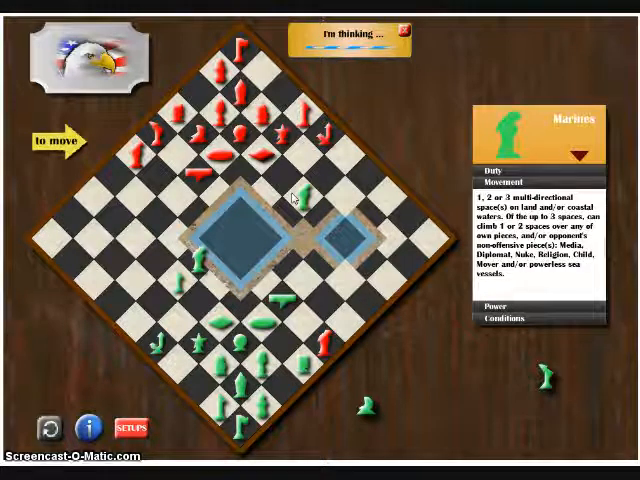
left_click(212, 204)
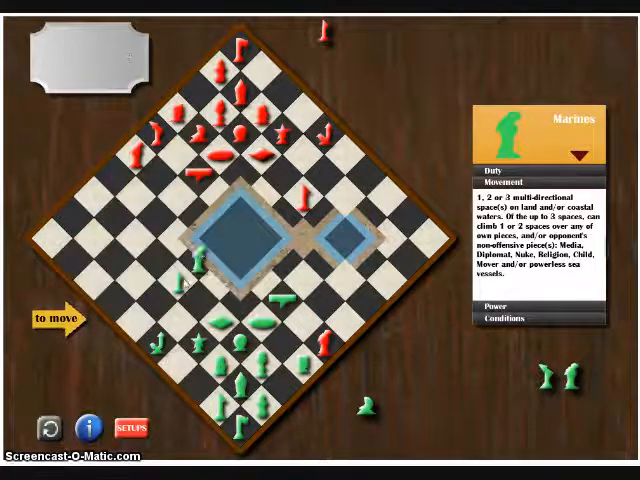
Push a green Marine into red's home area and select the next green Marine to move
left_click(180, 282)
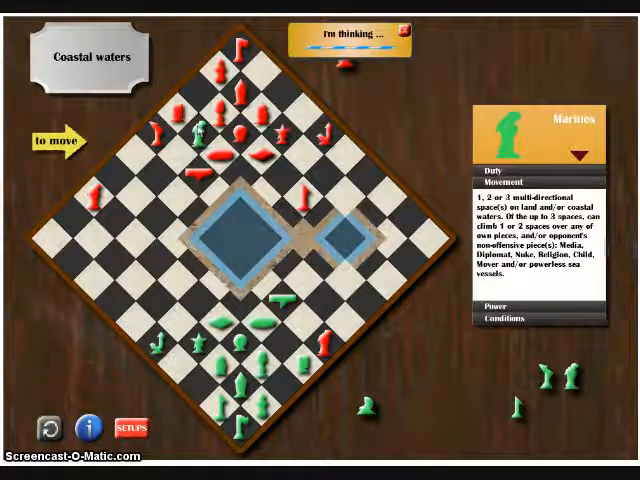
left_click(196, 132)
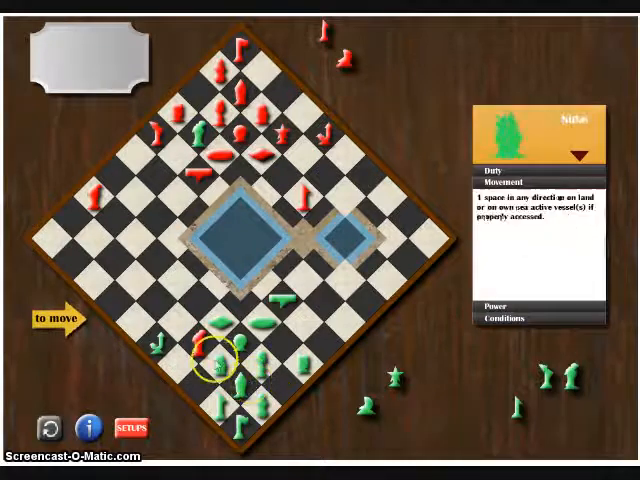
left_click(228, 356)
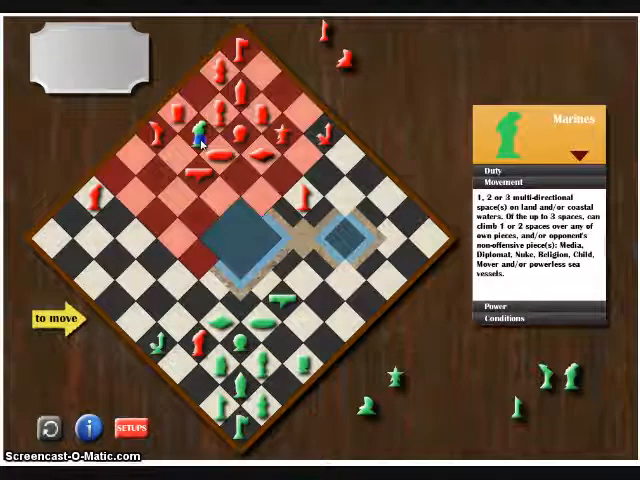